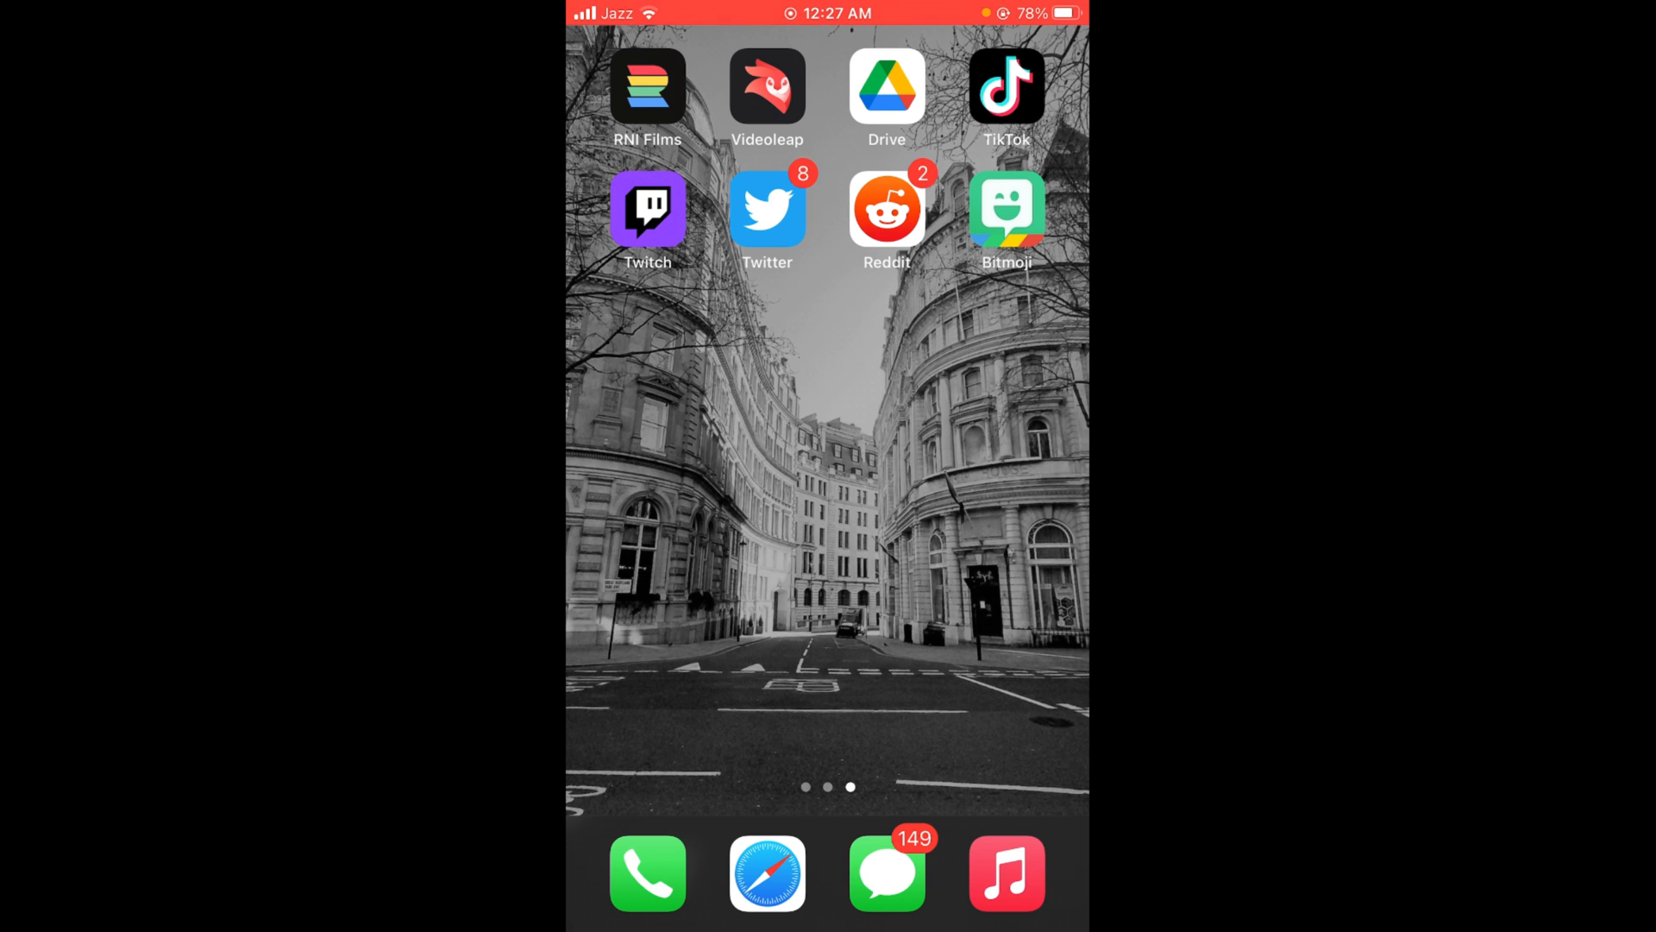
Launch Discord from the second Home Screen page.
{"action": "scroll", "scroll_direction": "left", "scroll_amount": 3}
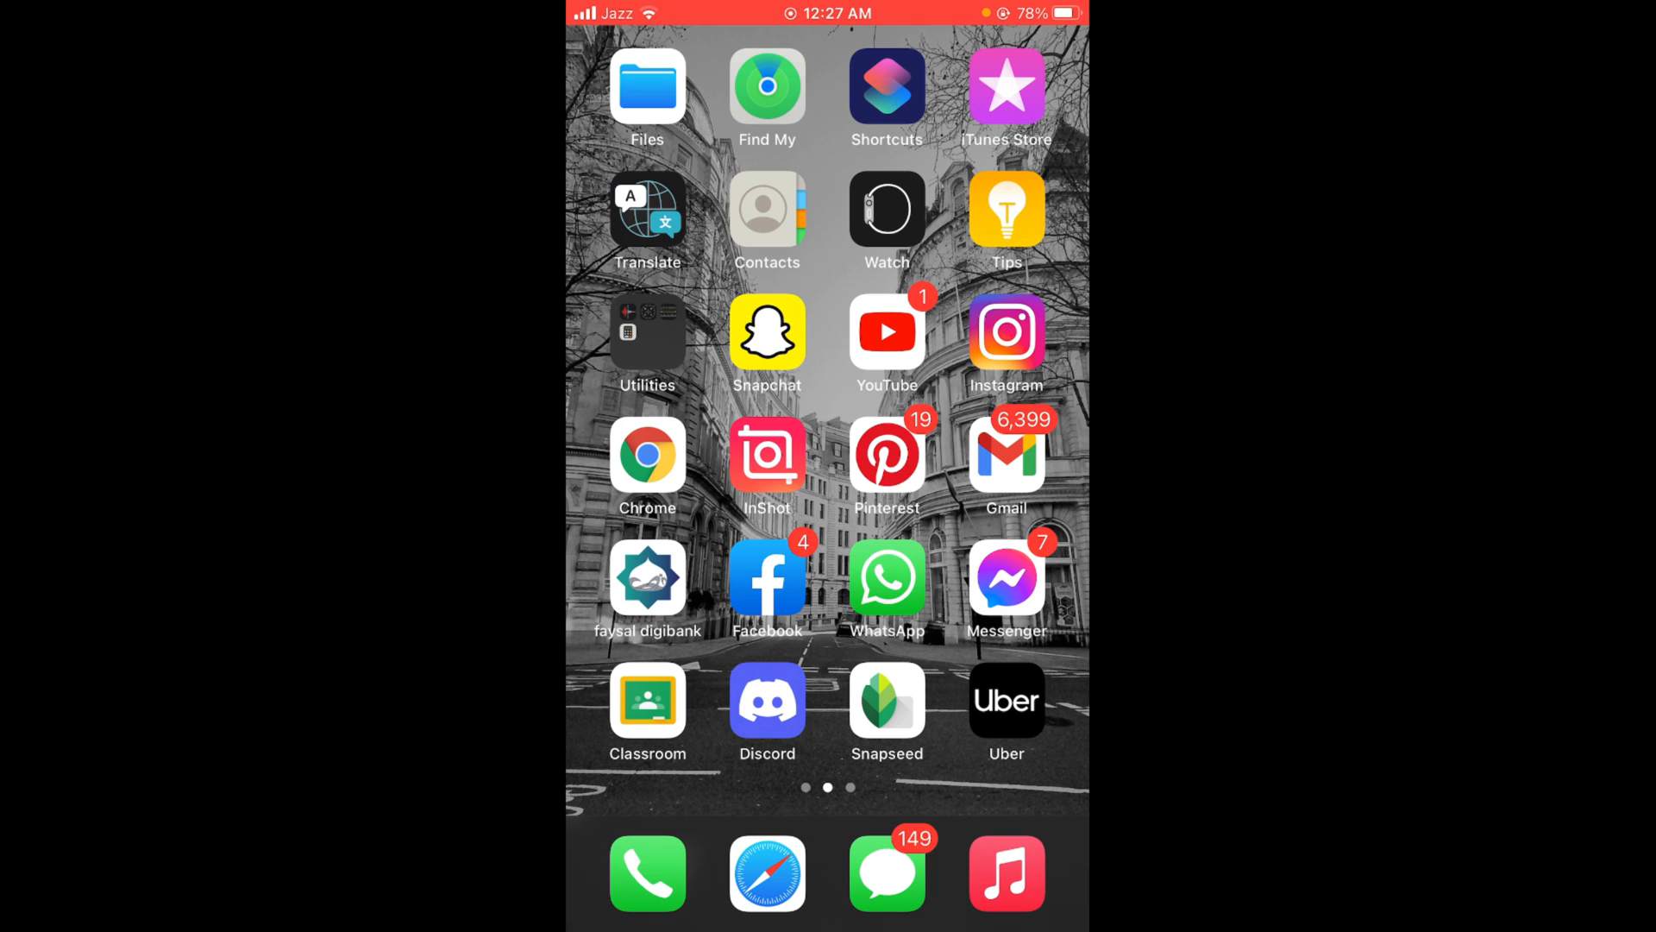
{"action": "left_click", "coordinate": [767, 700]}
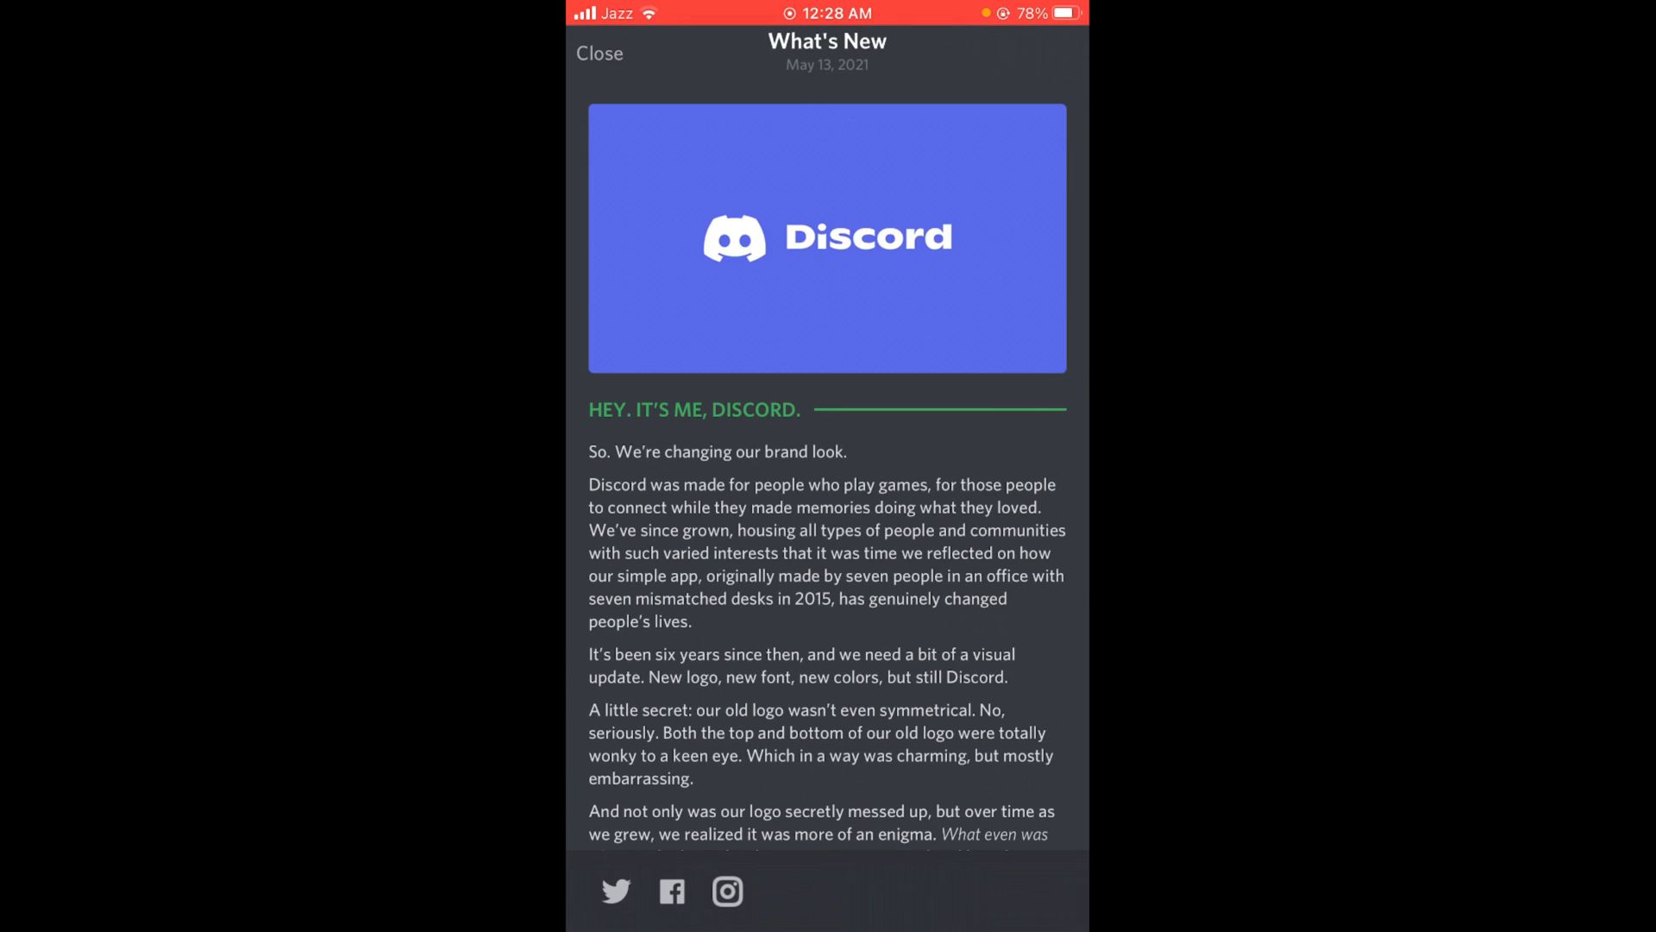
Close the What's New brand refresh announcement to reach the processing brains channels.
{"action": "left_click", "coordinate": [601, 54]}
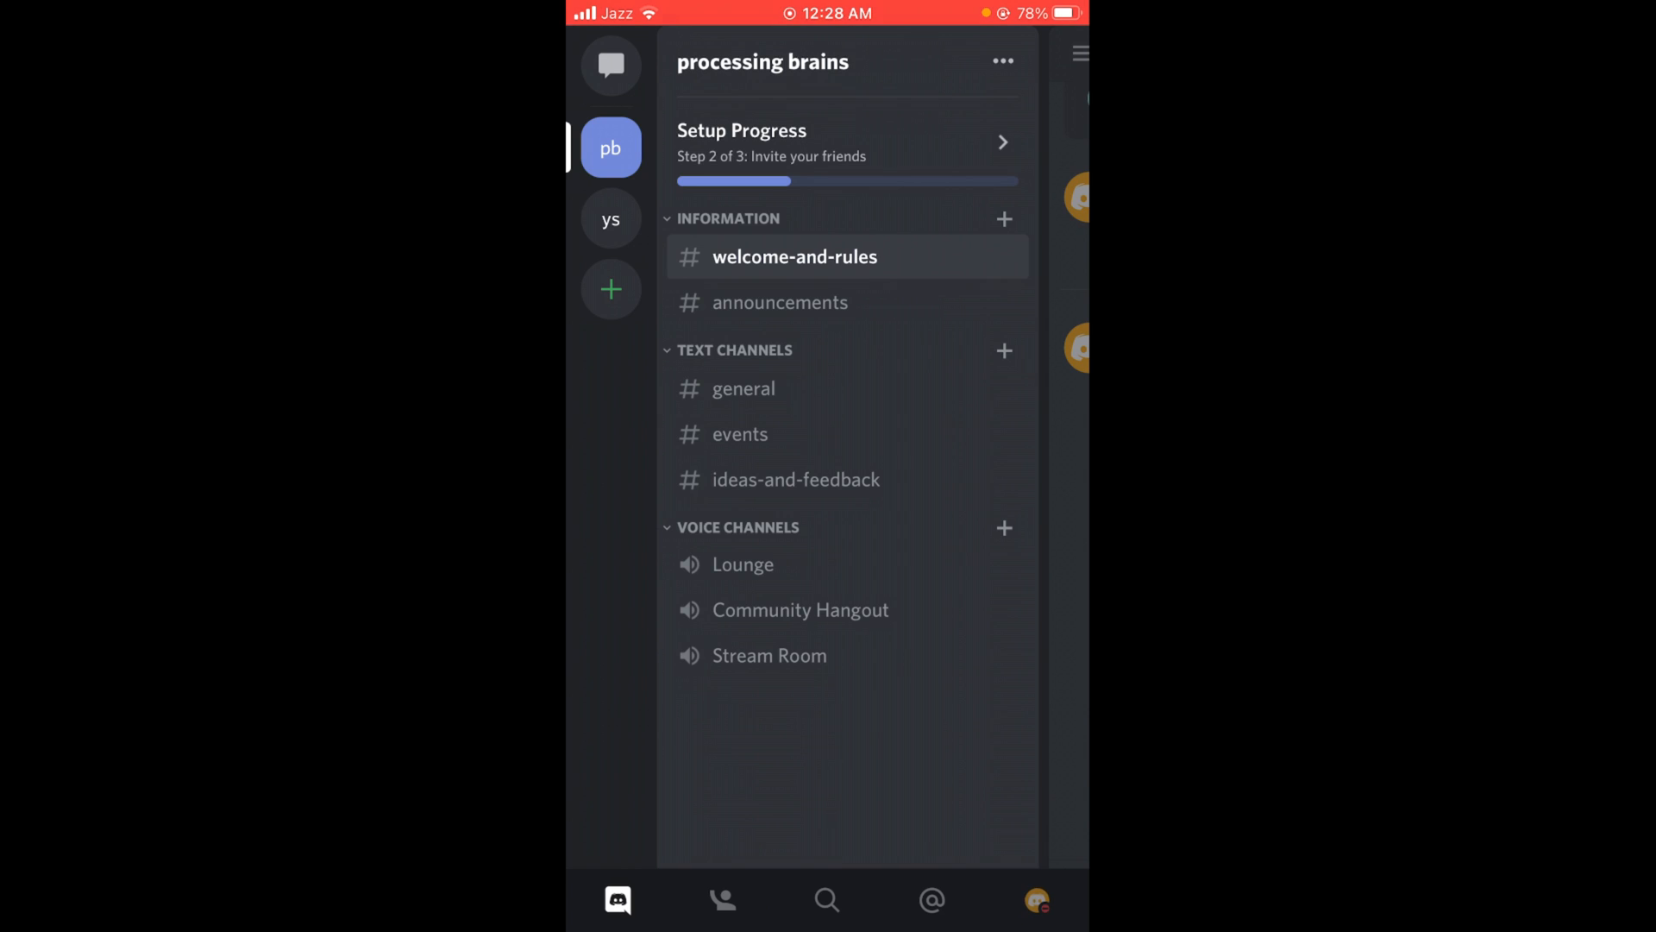
From the profile tab, choose Set a custom status.
{"action": "left_click", "coordinate": [1035, 900]}
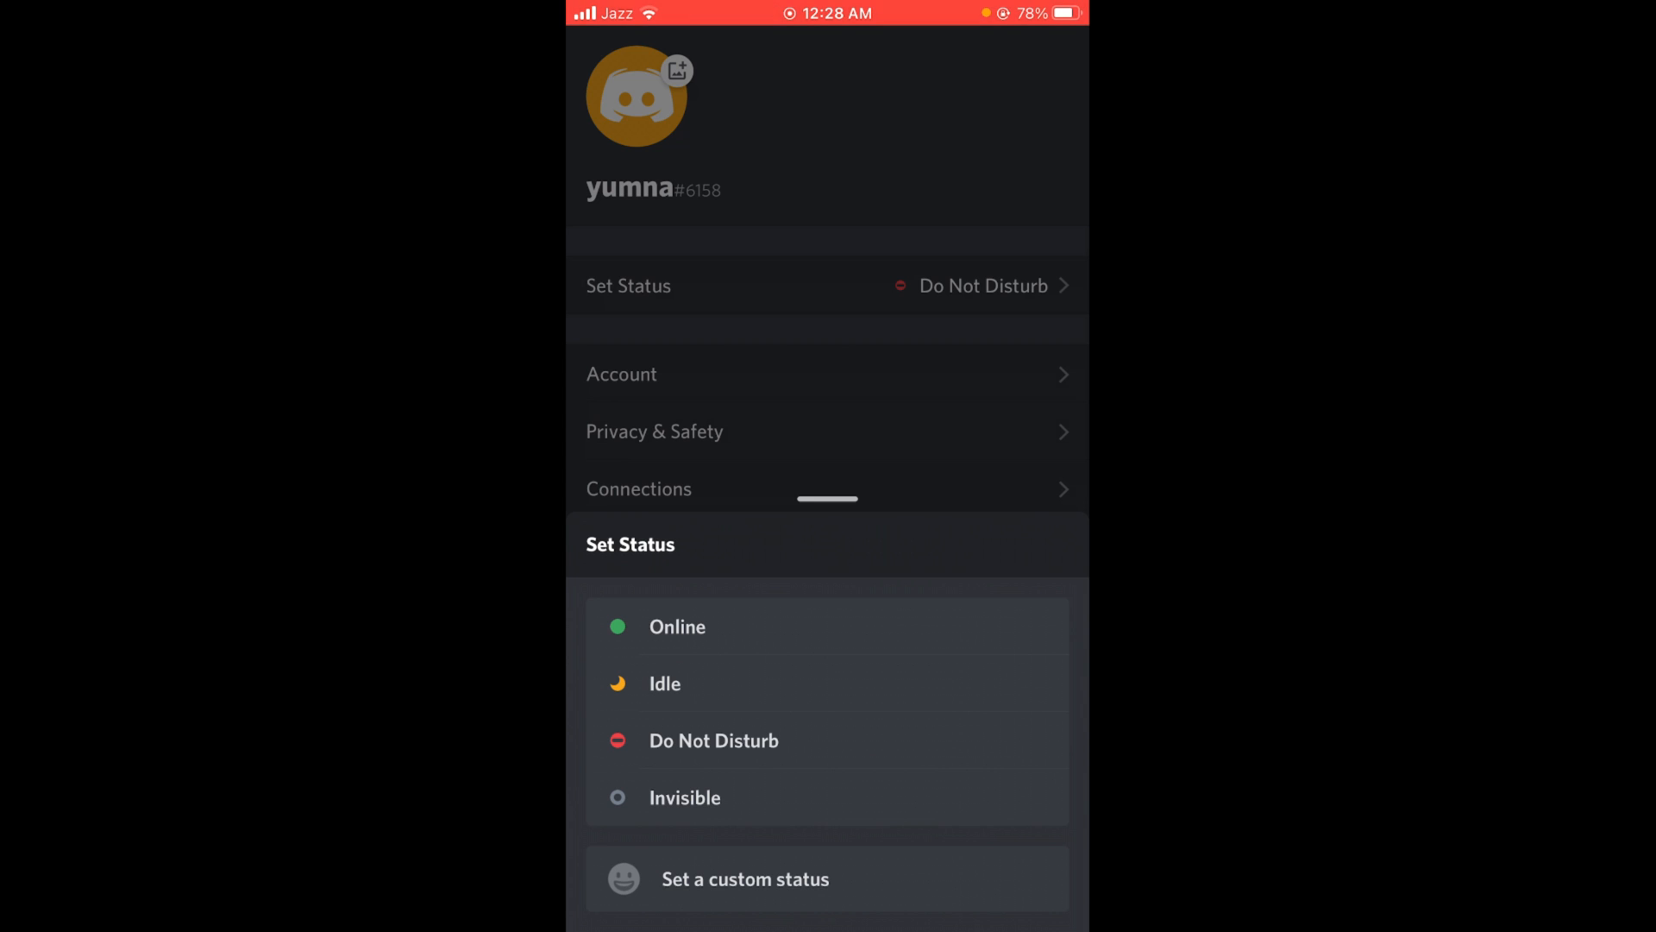
{"action": "left_click", "coordinate": [746, 879]}
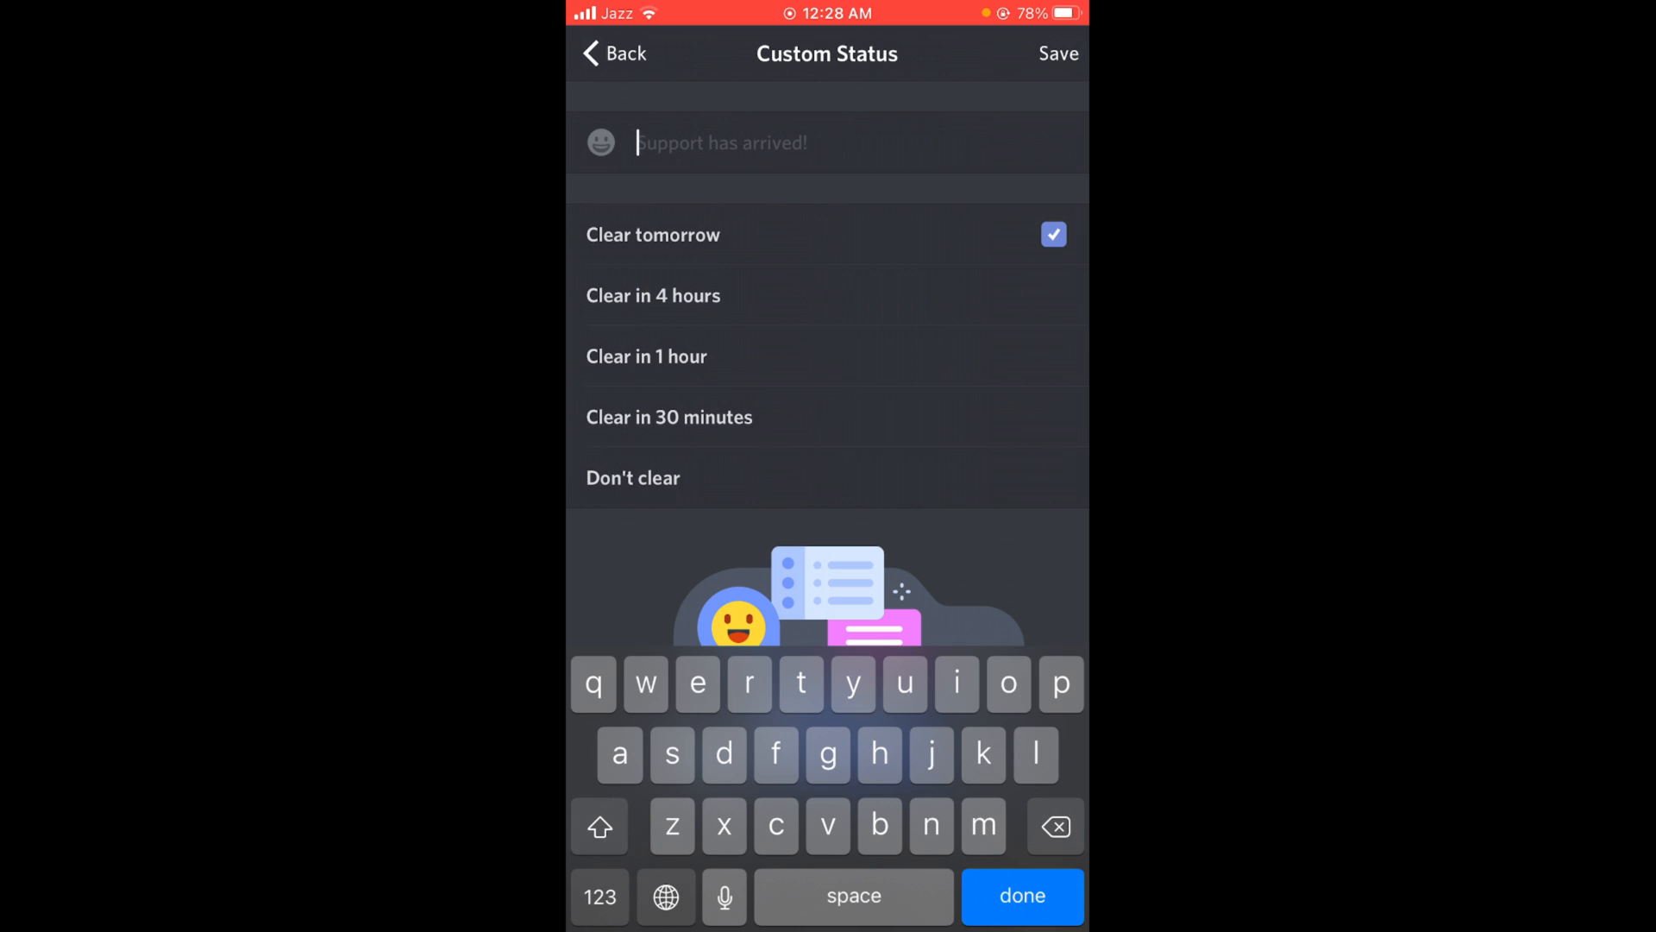
Enter 'sleeping' as the custom status and save it.
{"action": "type", "text": "sleeping"}
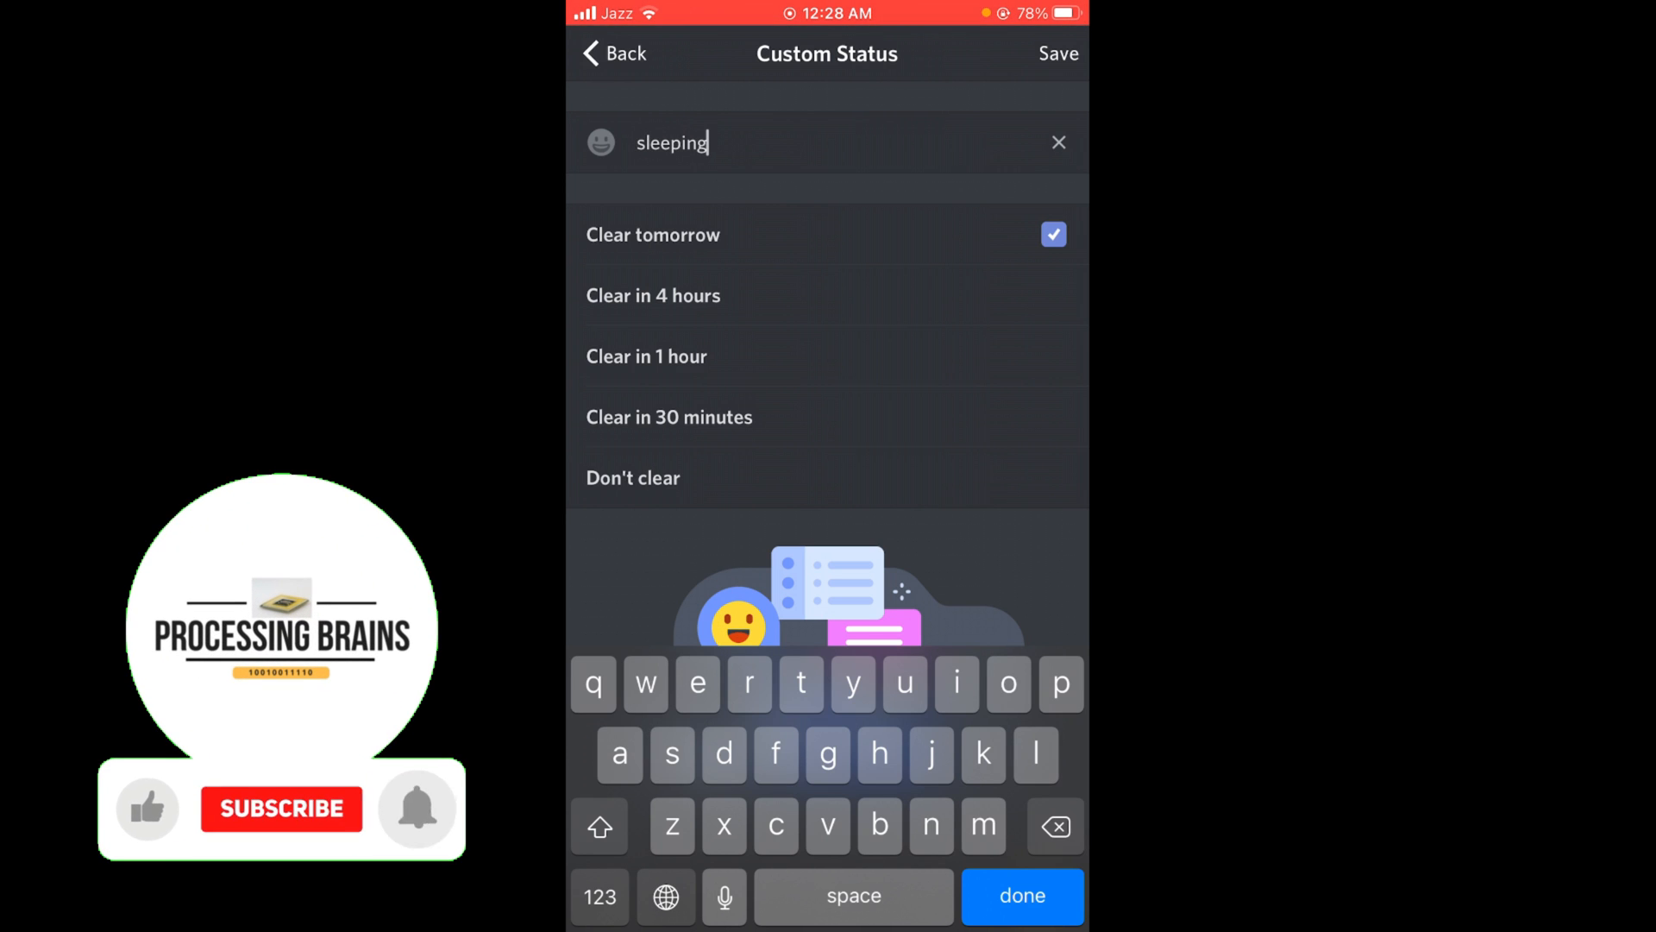
{"action": "left_click", "coordinate": [281, 809]}
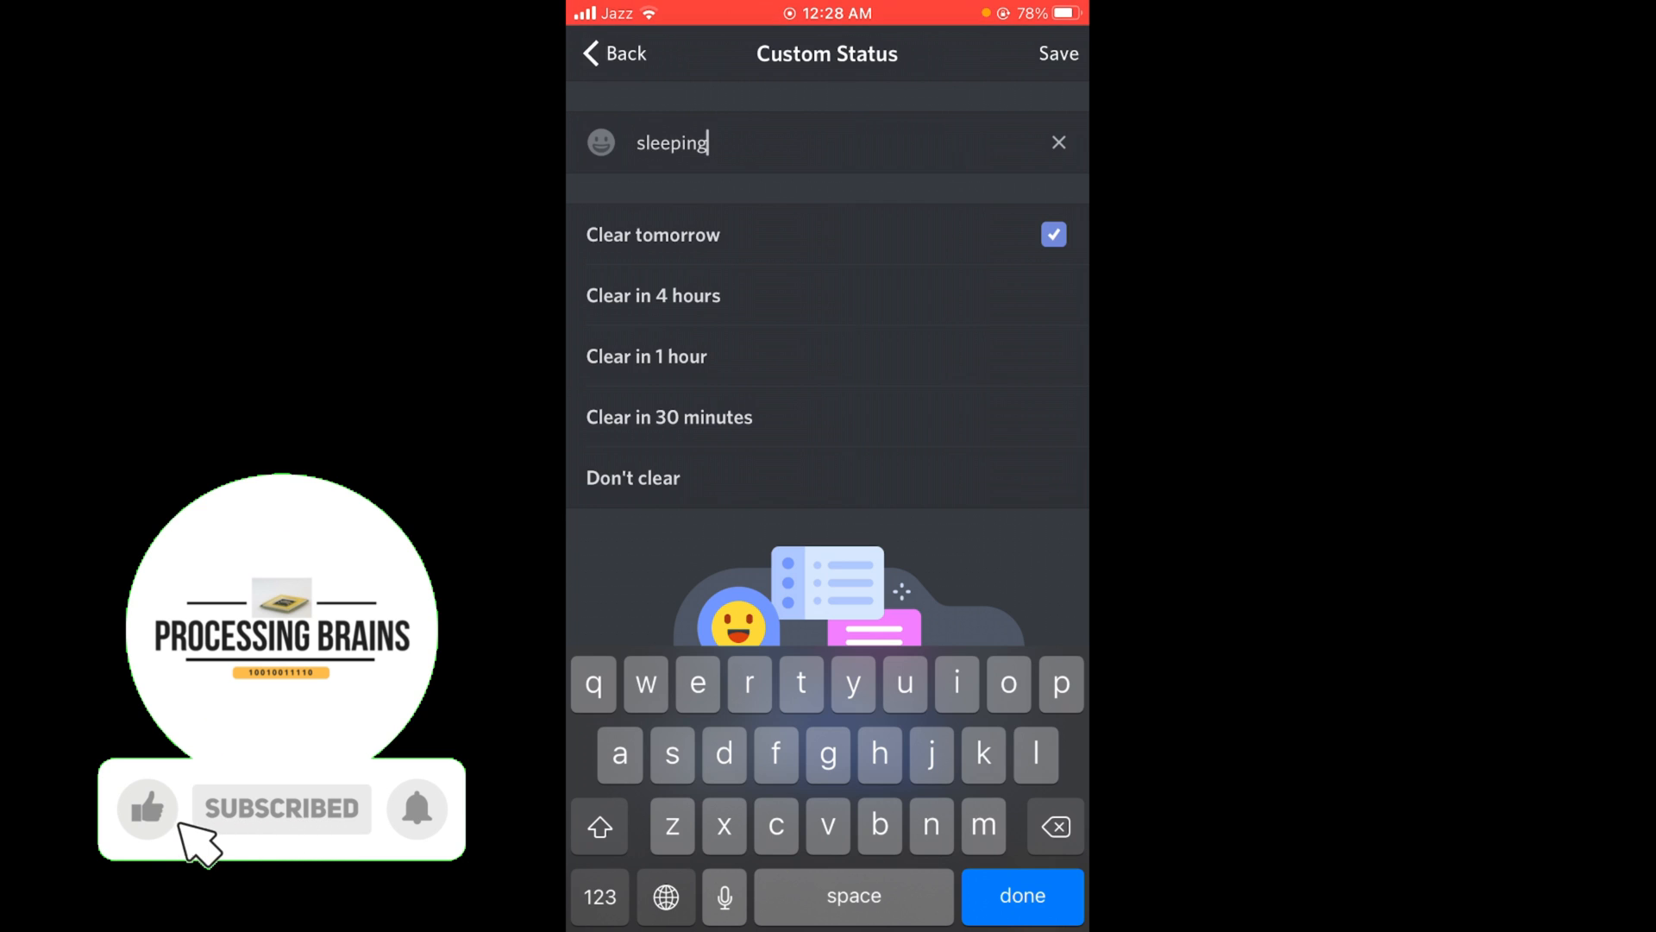
{"action": "left_click", "coordinate": [1058, 54]}
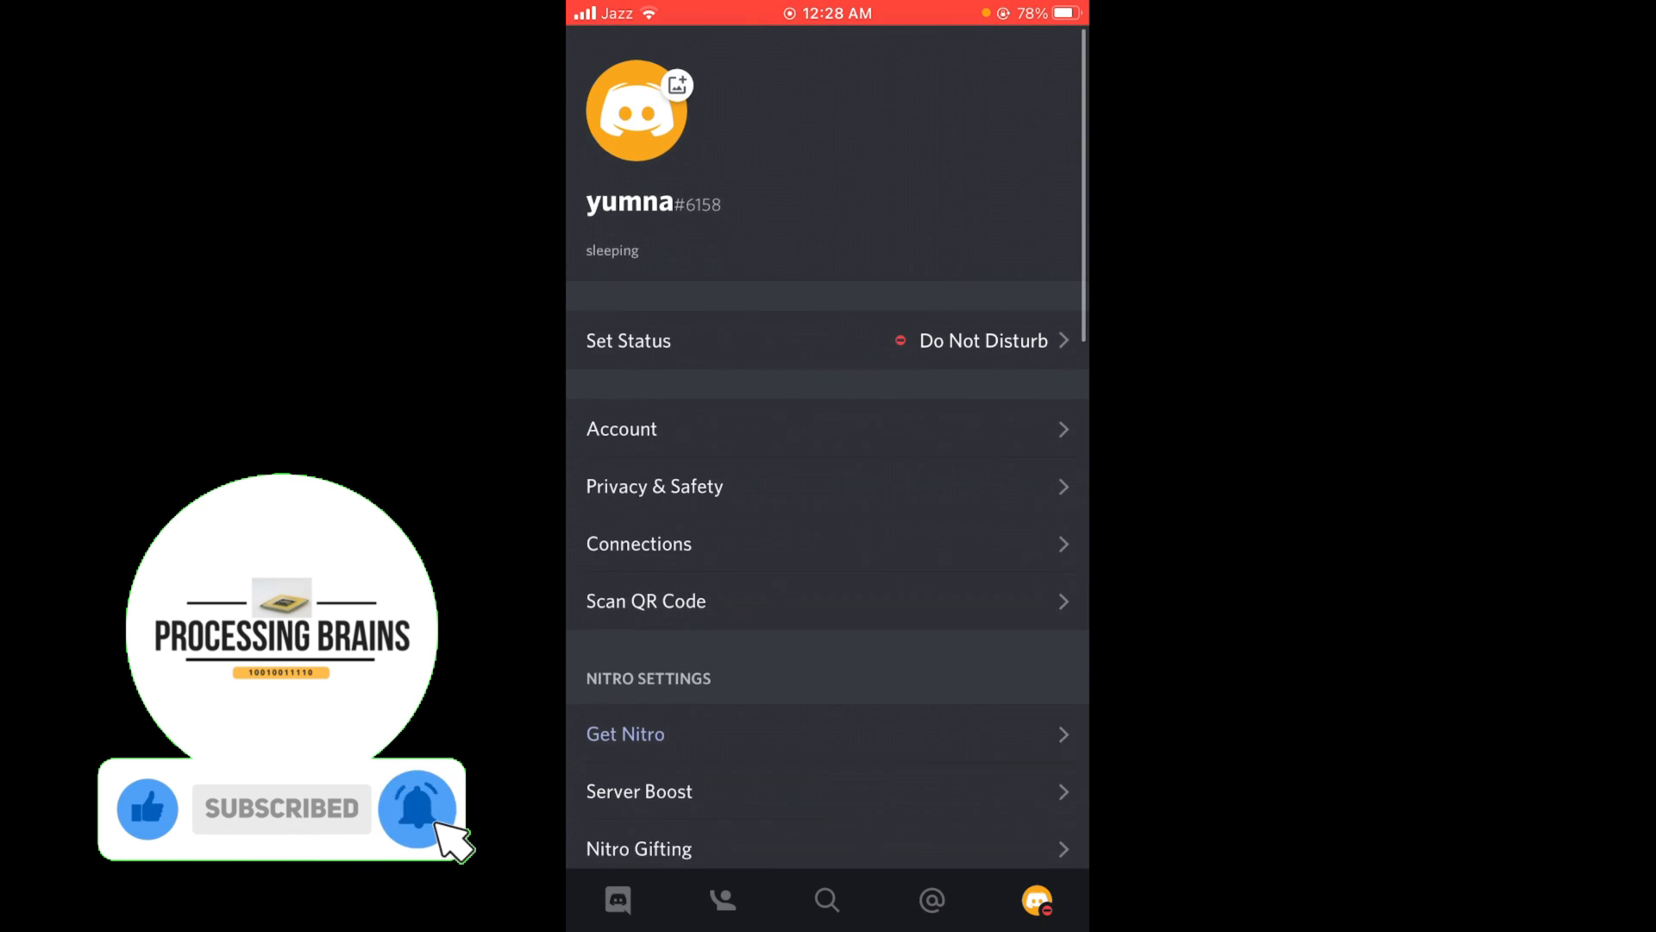